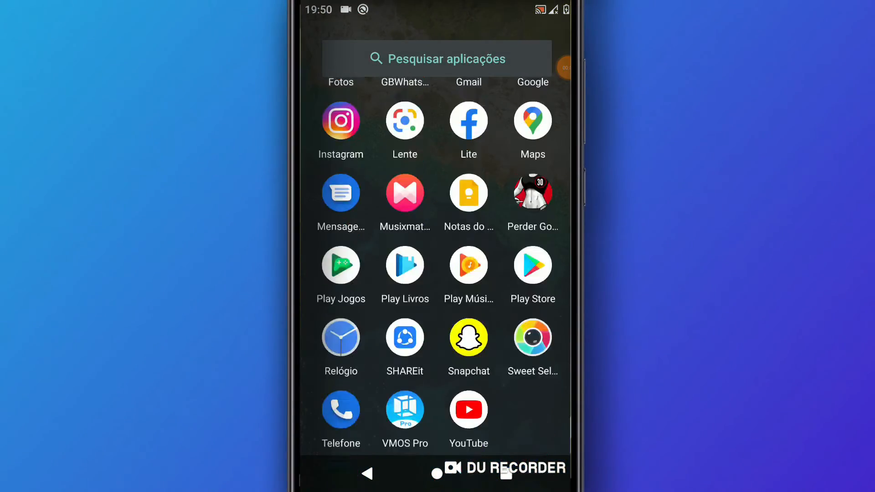
# Launch VMOS Pro from the launcher's app drawer.
pyautogui.click(405, 410)
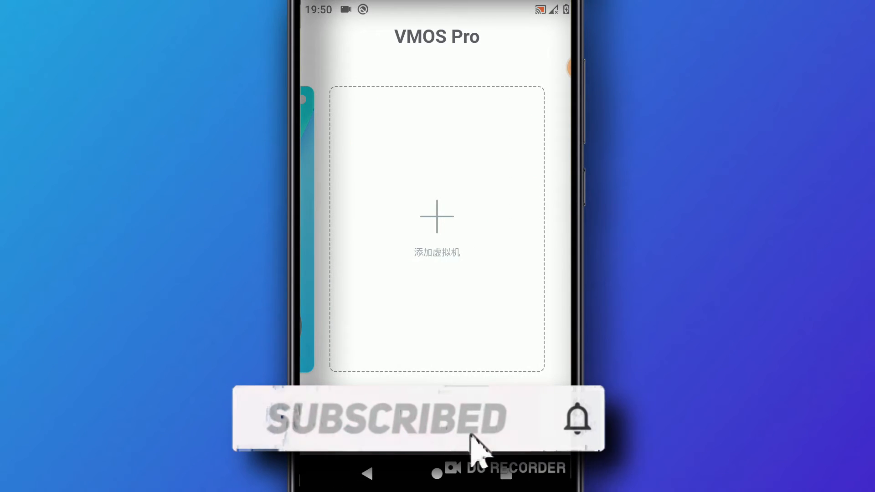
# Add a new virtual machine with the Android 7.1.2 ROM and boot it.
pyautogui.click(437, 218)
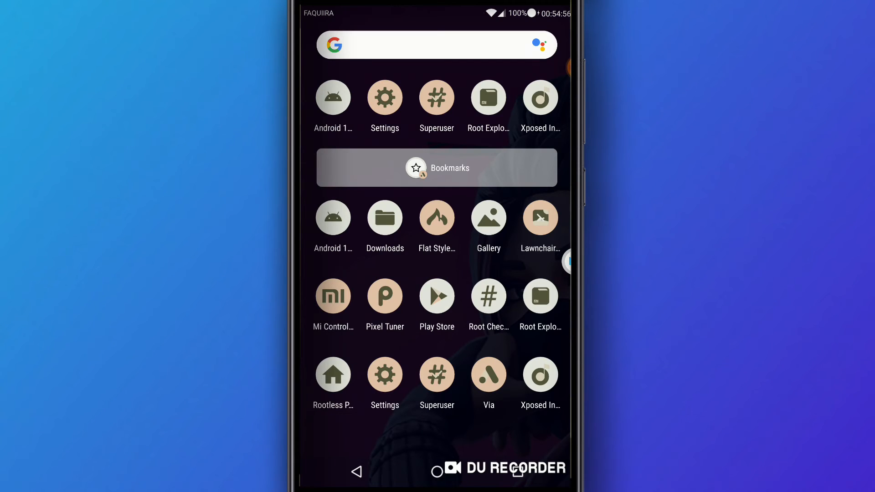
# View About emulated device showing Android 7.1.2 with ZeusKernel, then return to the settings list.
pyautogui.click(385, 98)
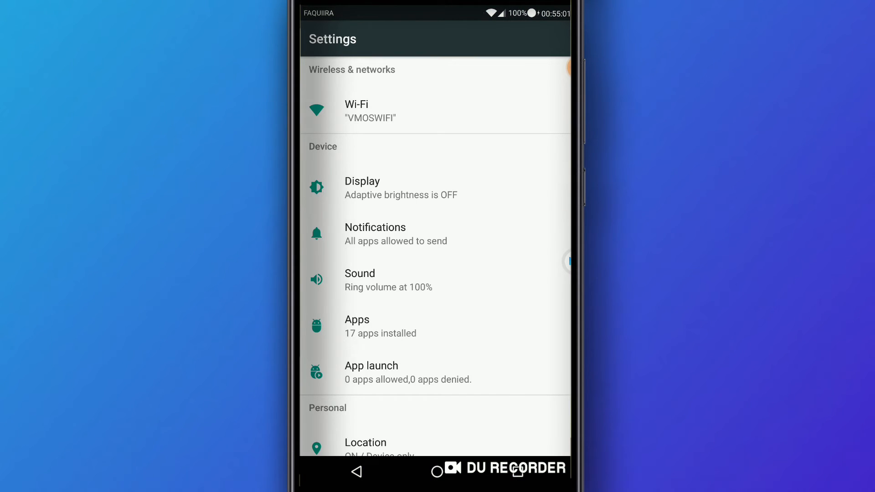
pyautogui.scroll(-3)
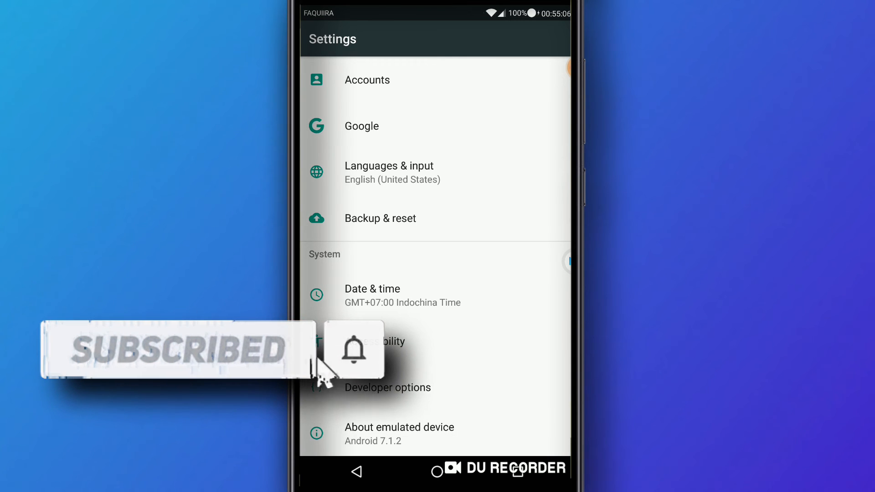
pyautogui.click(400, 427)
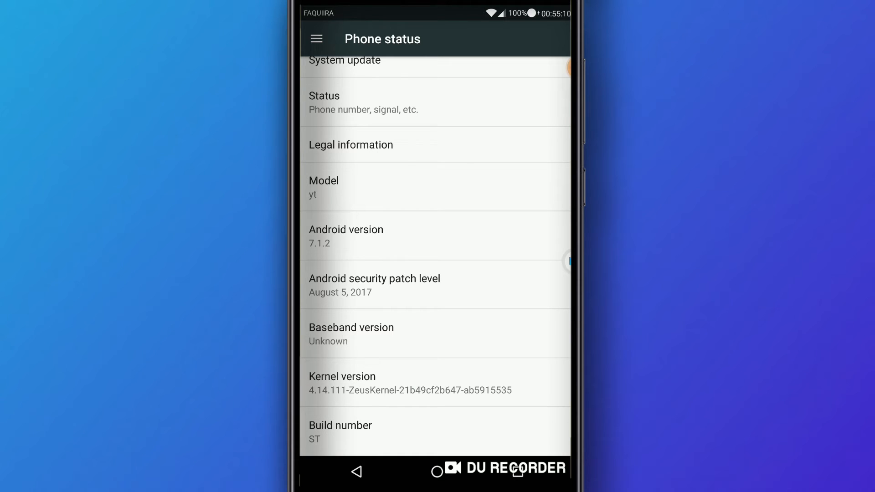
pyautogui.click(356, 471)
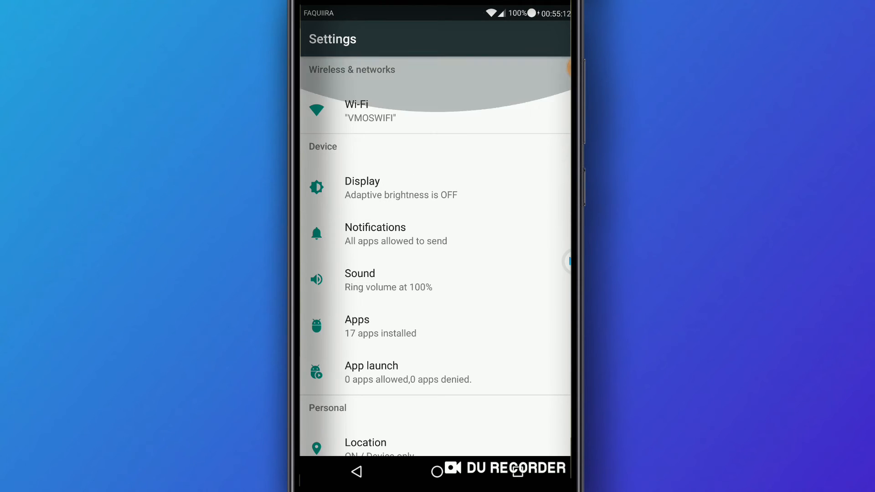
pyautogui.scroll(-3)
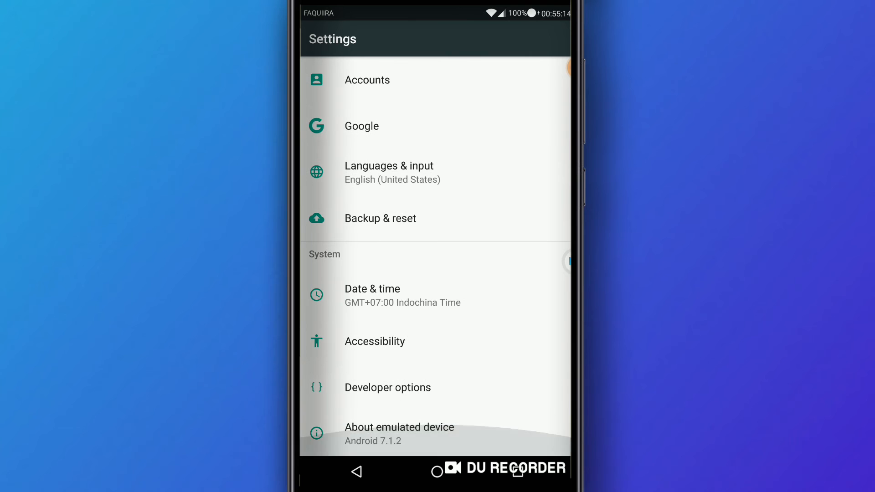
pyautogui.scroll(-3)
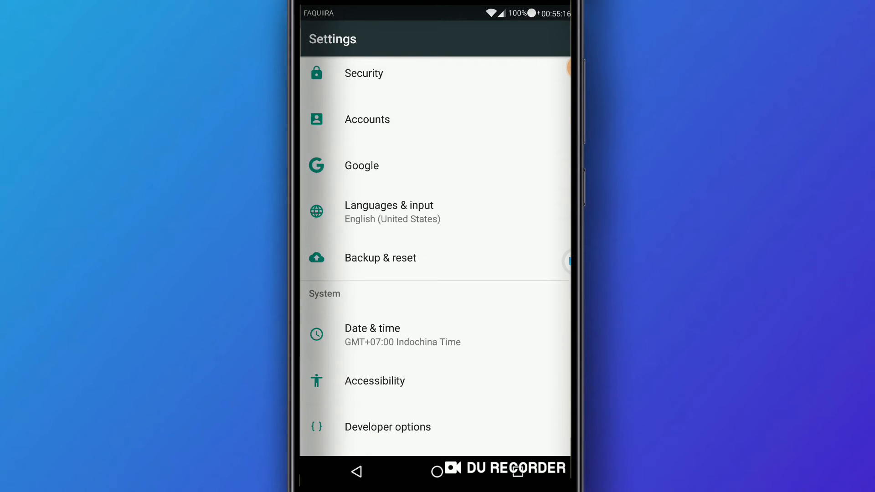
pyautogui.scroll(-3)
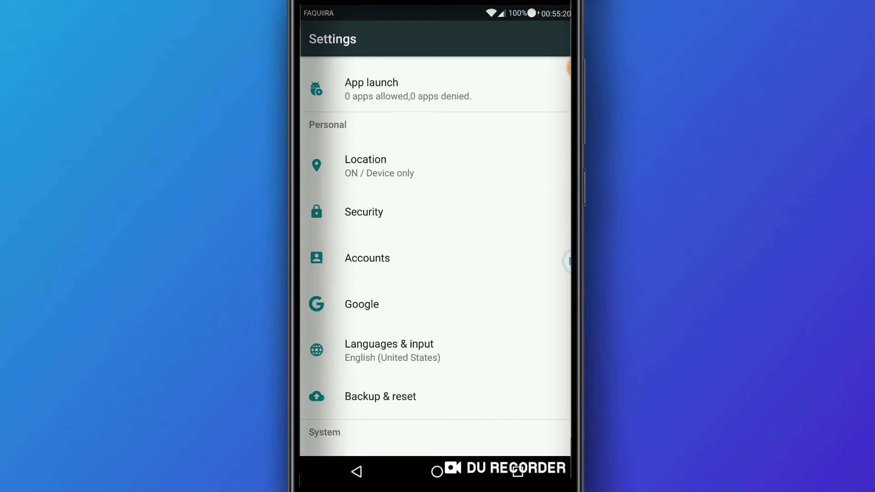
# Check the Accounts page, which lists no accounts, and return to the settings list.
pyautogui.click(367, 258)
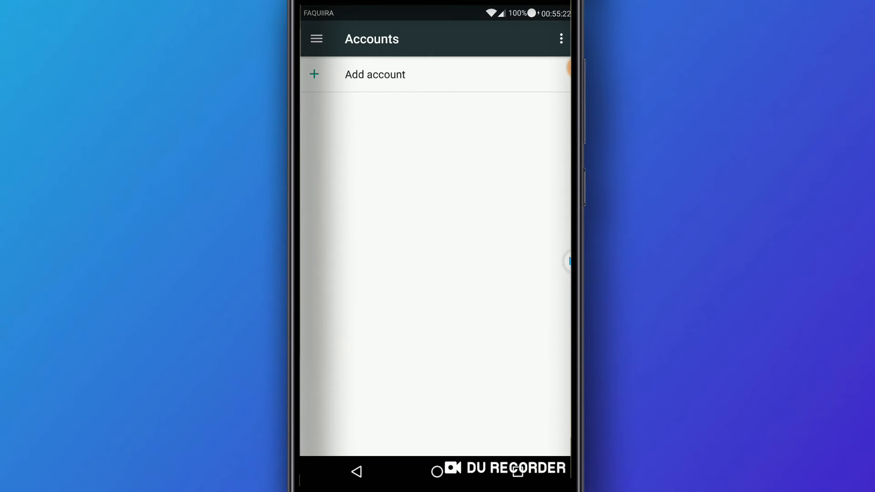
pyautogui.click(355, 471)
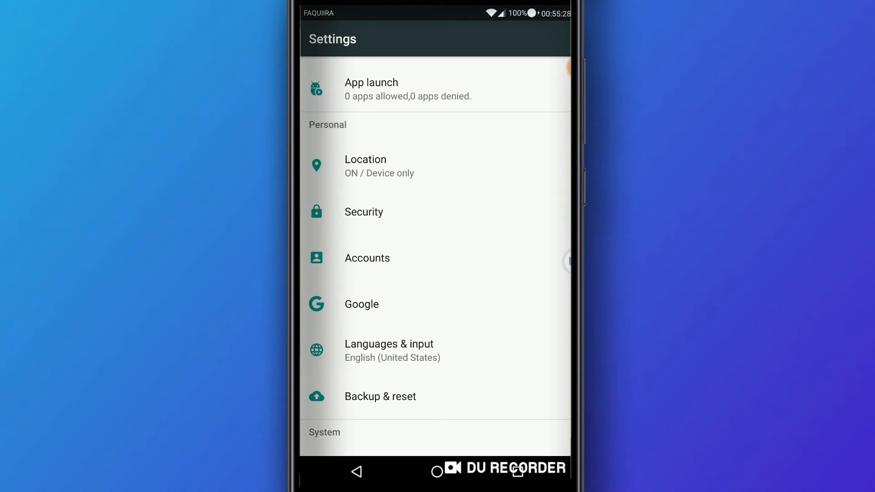
pyautogui.scroll(-3)
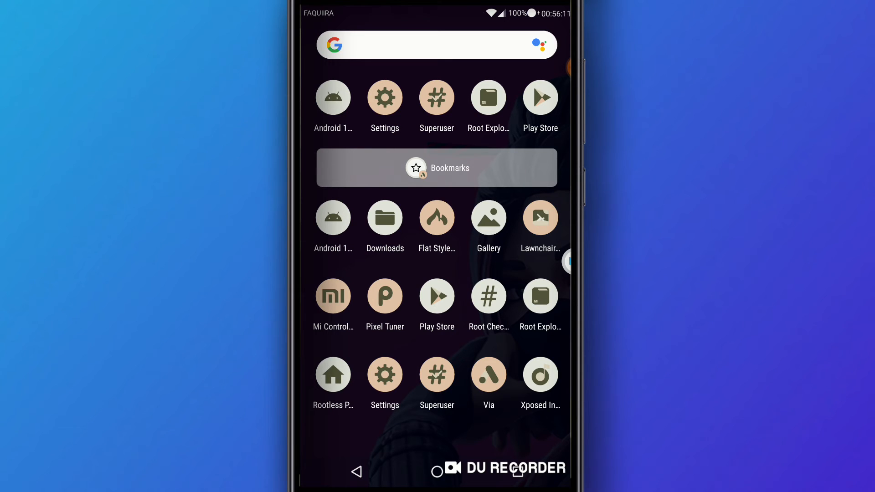
# Enter 'Free fire' as a search on the Via browser homepage.
pyautogui.click(437, 168)
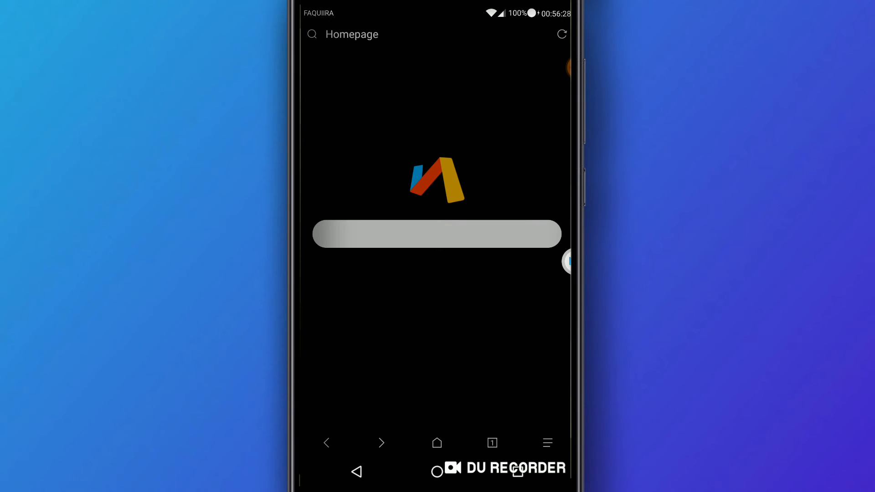
pyautogui.click(437, 234)
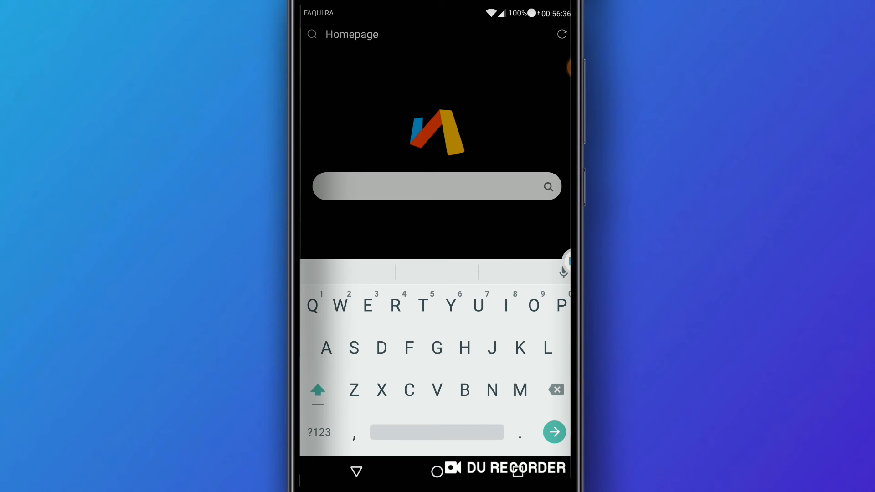
pyautogui.write('Free')
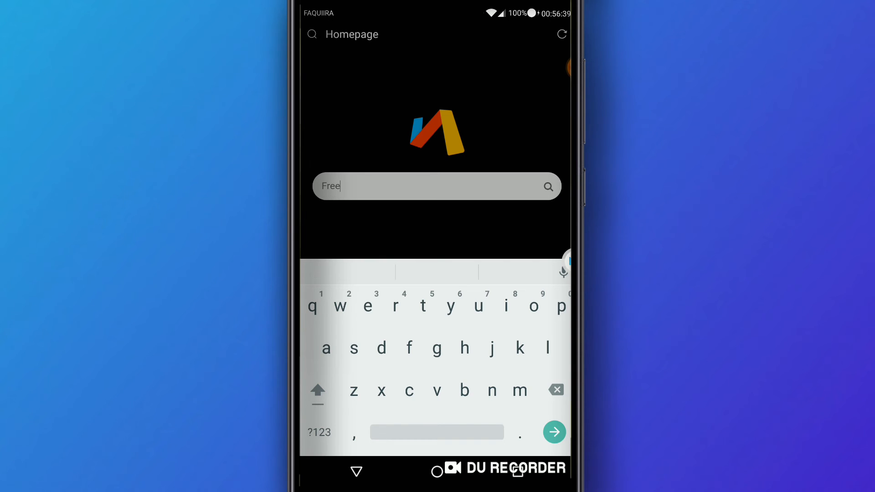
pyautogui.write('fire')
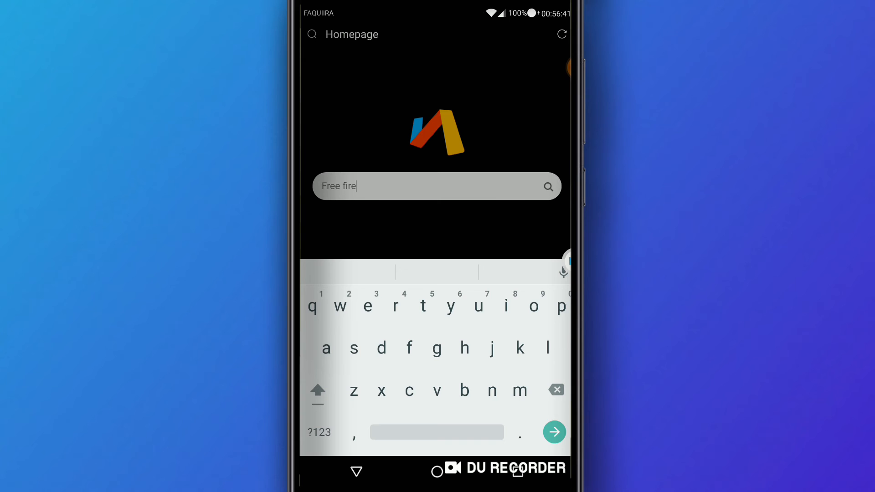
pyautogui.click(553, 431)
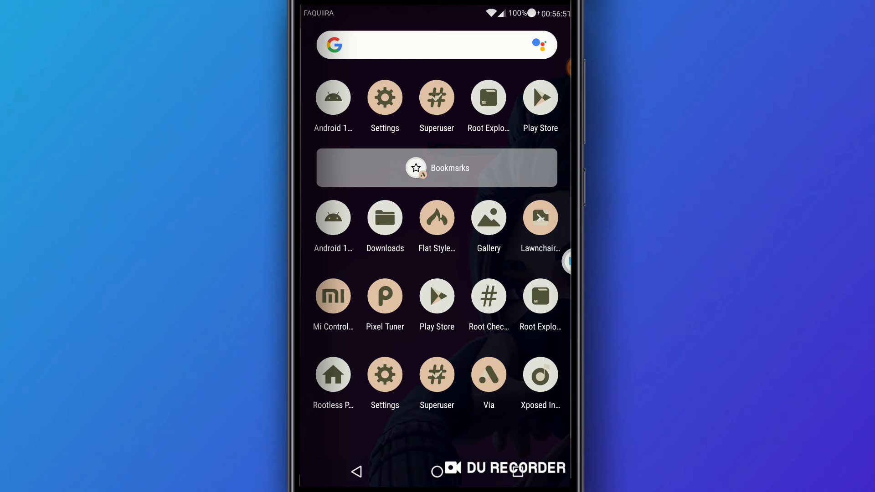
# In Superuser Access settings, allow the root request with Remember choice forever.
pyautogui.click(437, 98)
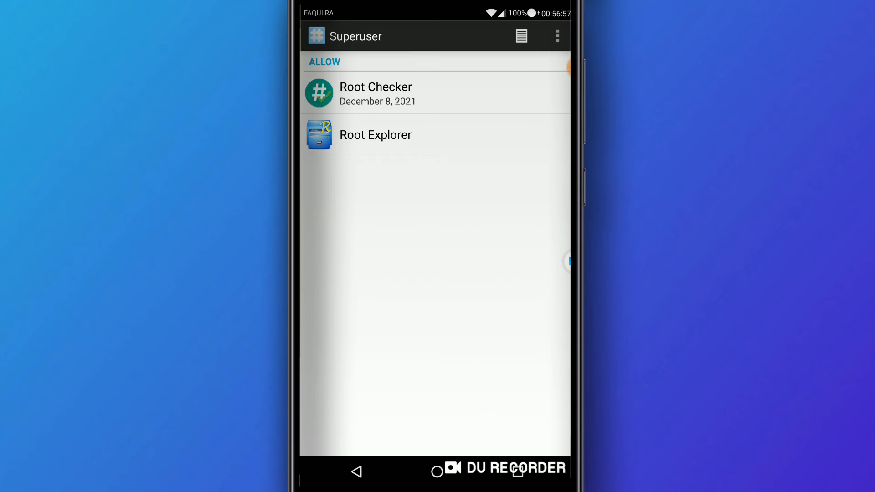
pyautogui.click(556, 36)
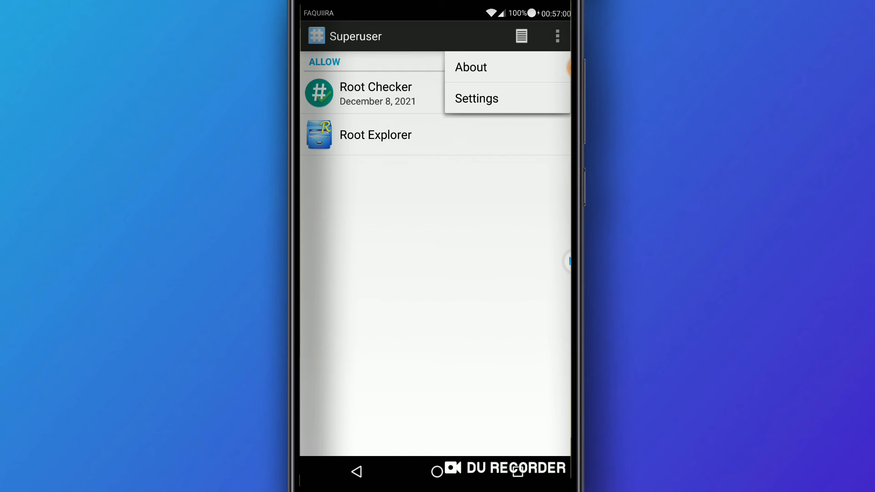
pyautogui.click(477, 98)
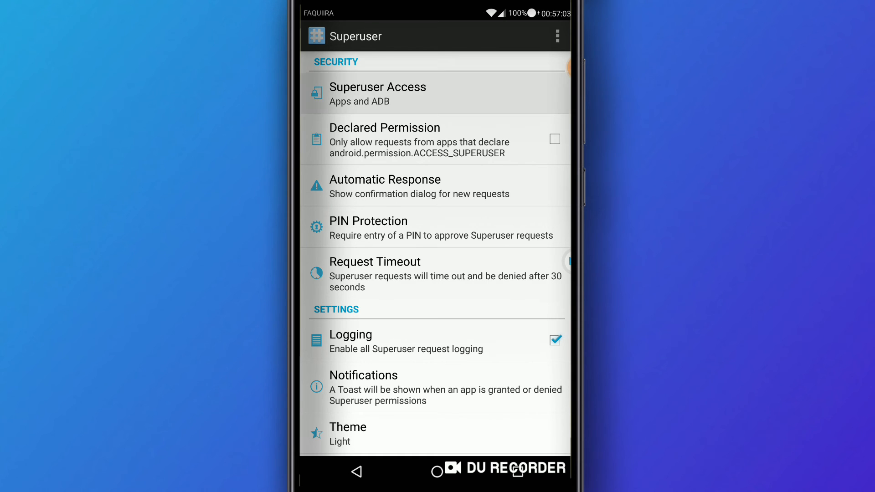
pyautogui.click(377, 94)
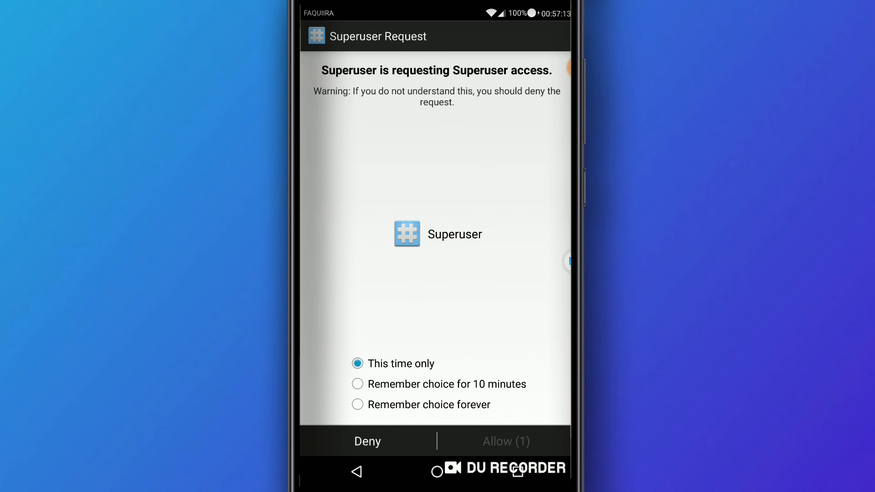
pyautogui.click(358, 405)
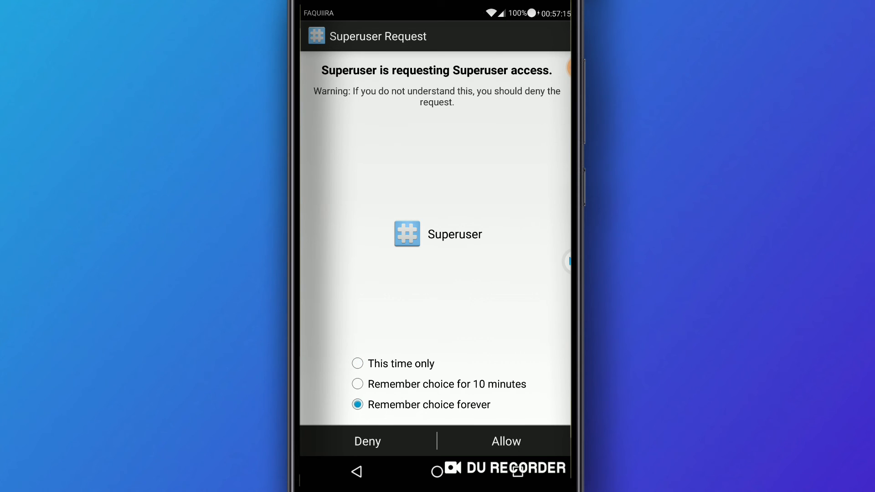
pyautogui.click(506, 441)
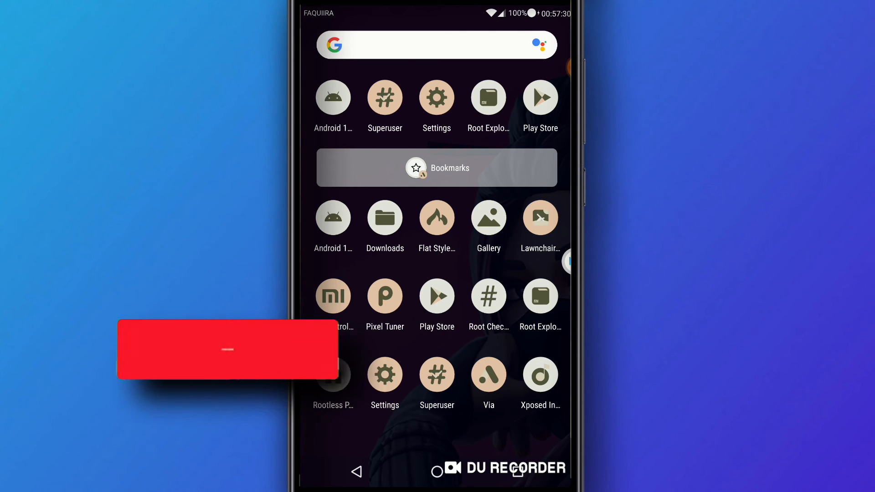
# Run Root Checker's check twice; it reports Not Rooted while receiving superuser access.
pyautogui.click(488, 296)
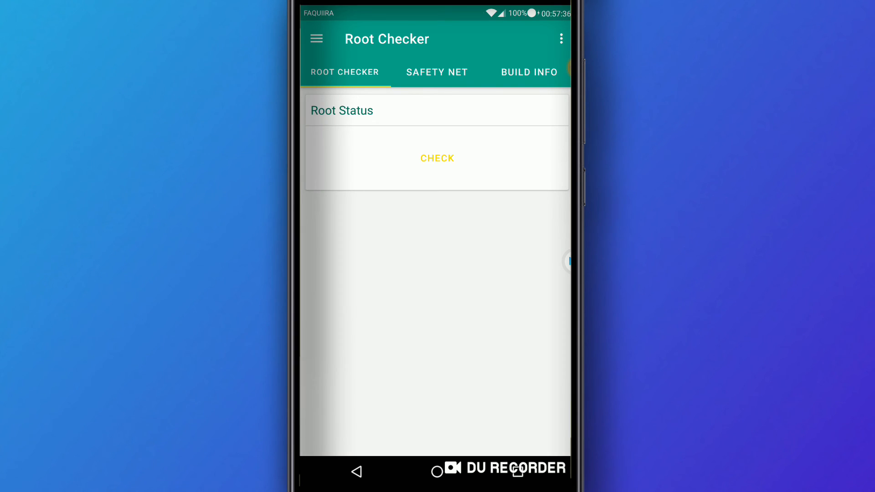
pyautogui.click(437, 157)
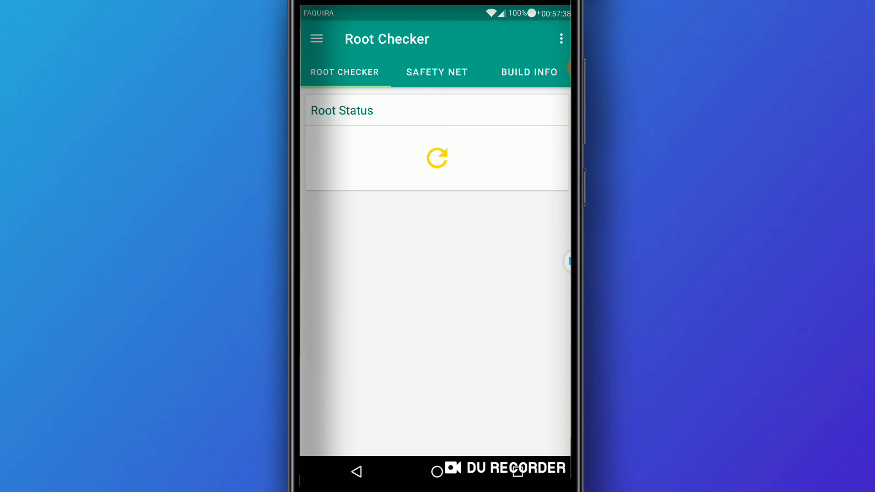
pyautogui.click(437, 157)
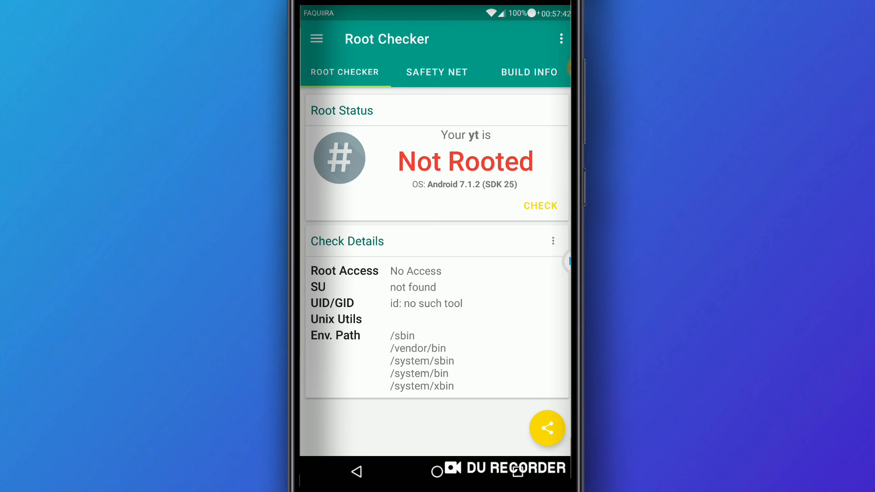
pyautogui.click(540, 205)
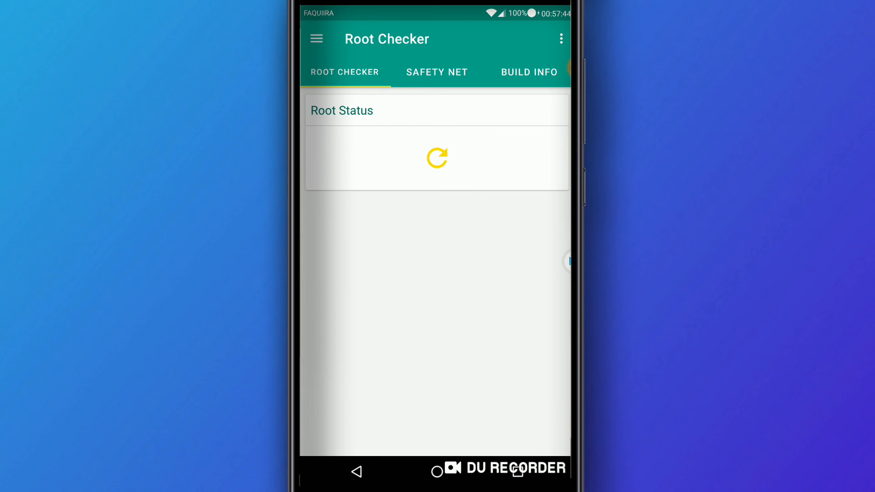
pyautogui.click(437, 157)
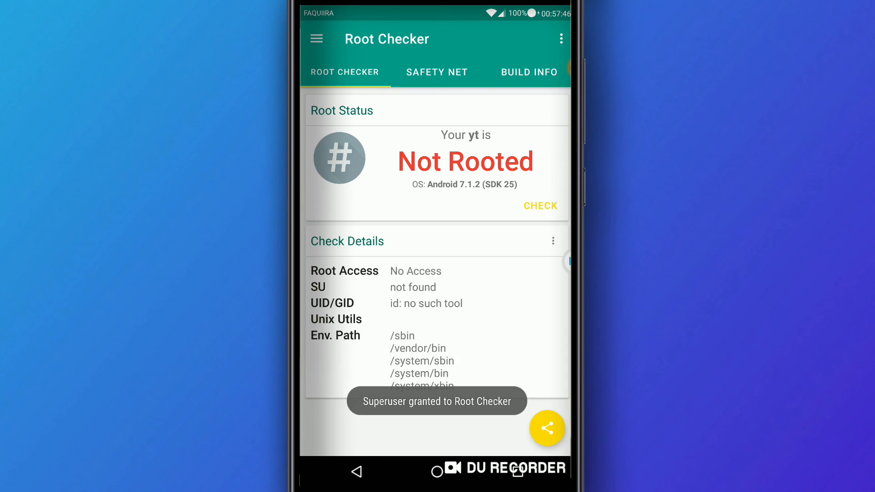